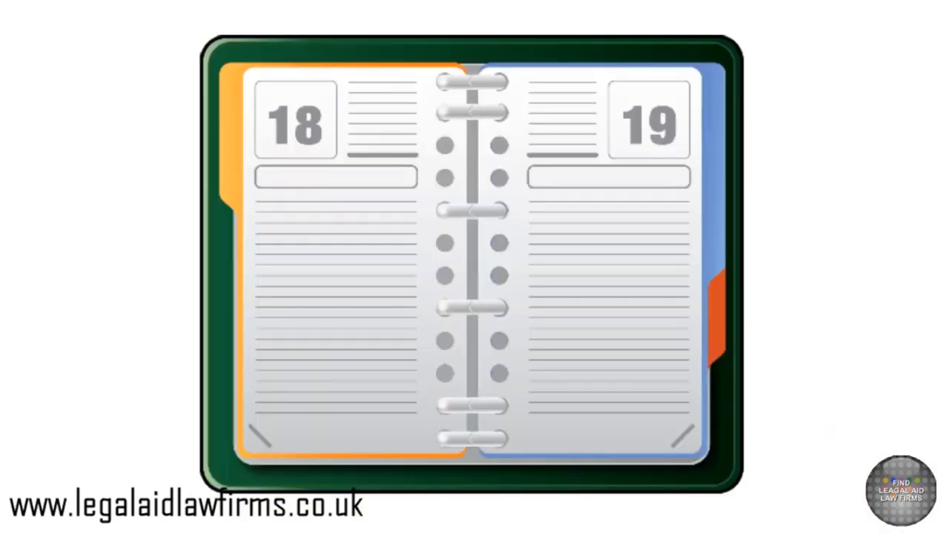
pyautogui.click(297, 122)
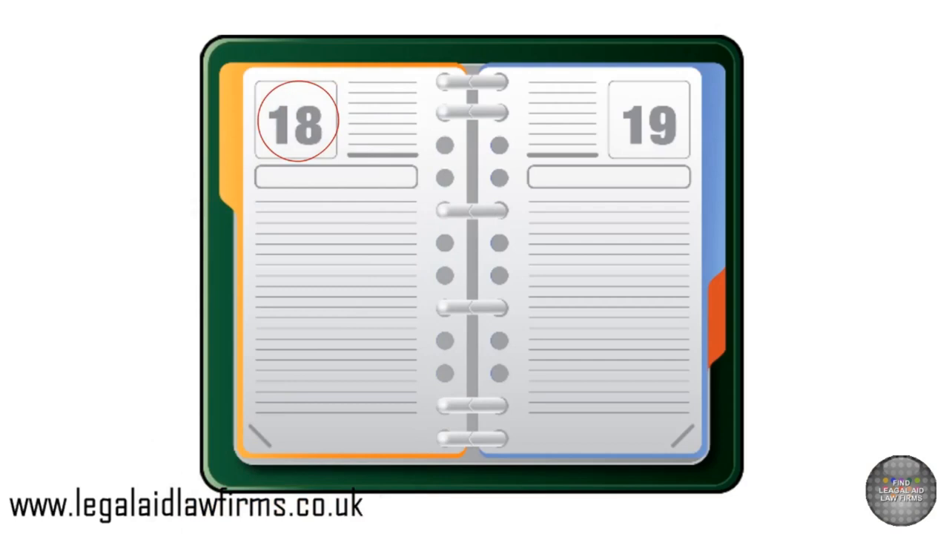